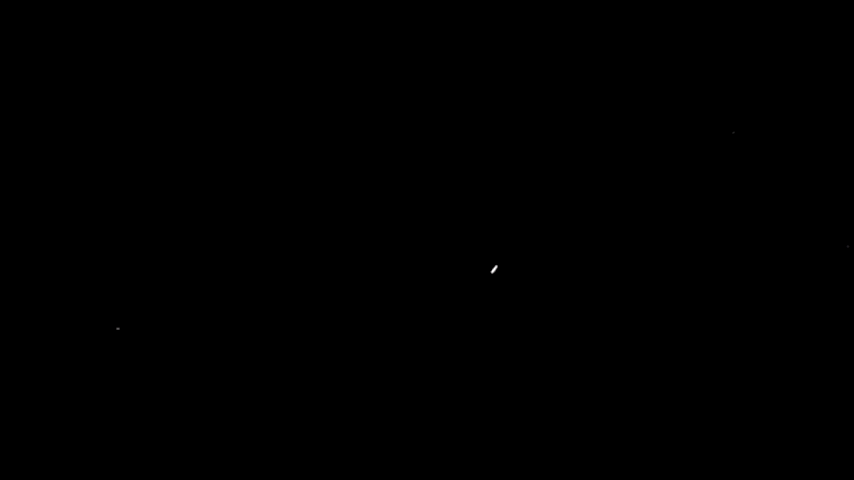
mouse_move(416, 293)
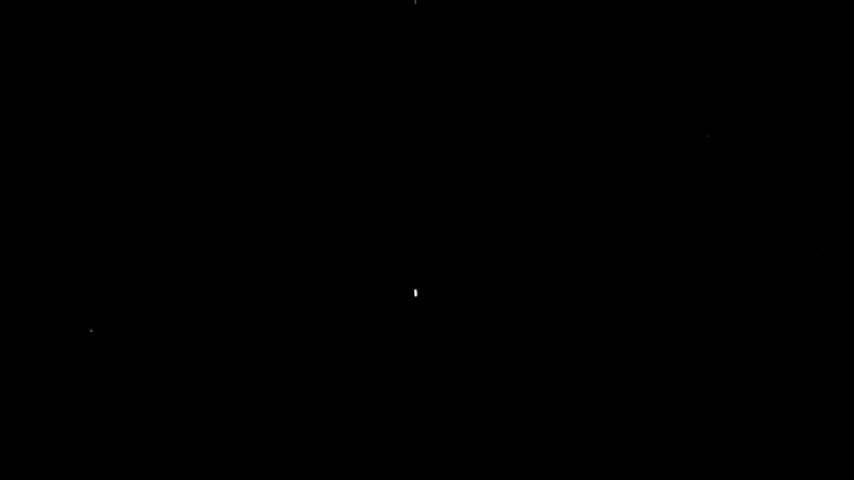